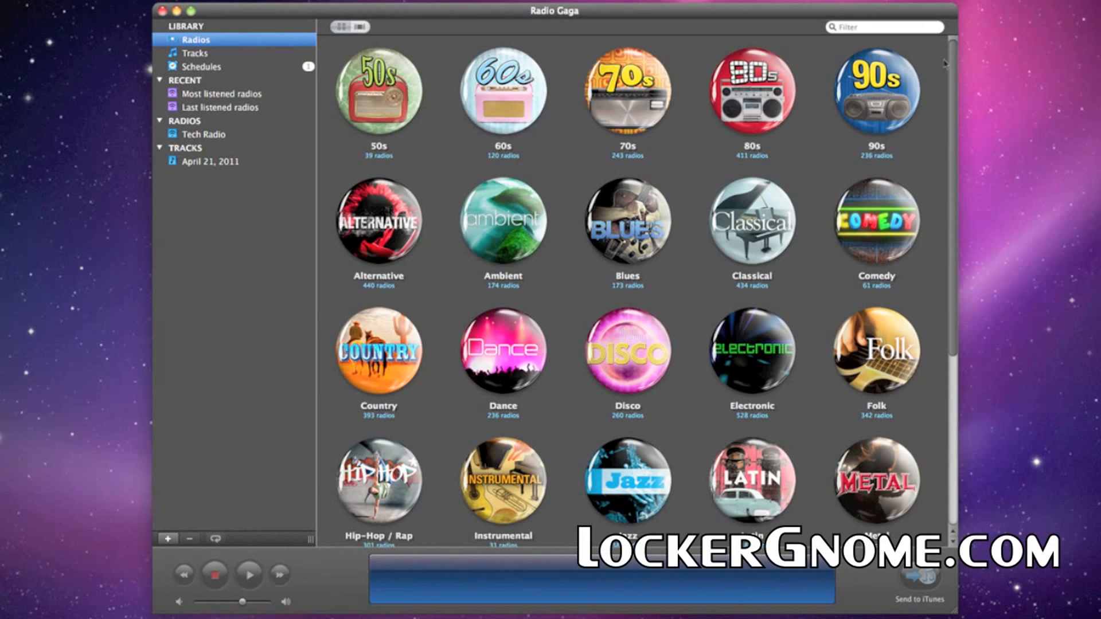
Scroll through the radio genre grid, then show the two radios currently recording.
{"action": "scroll", "scroll_direction": "down", "scroll_amount": 3}
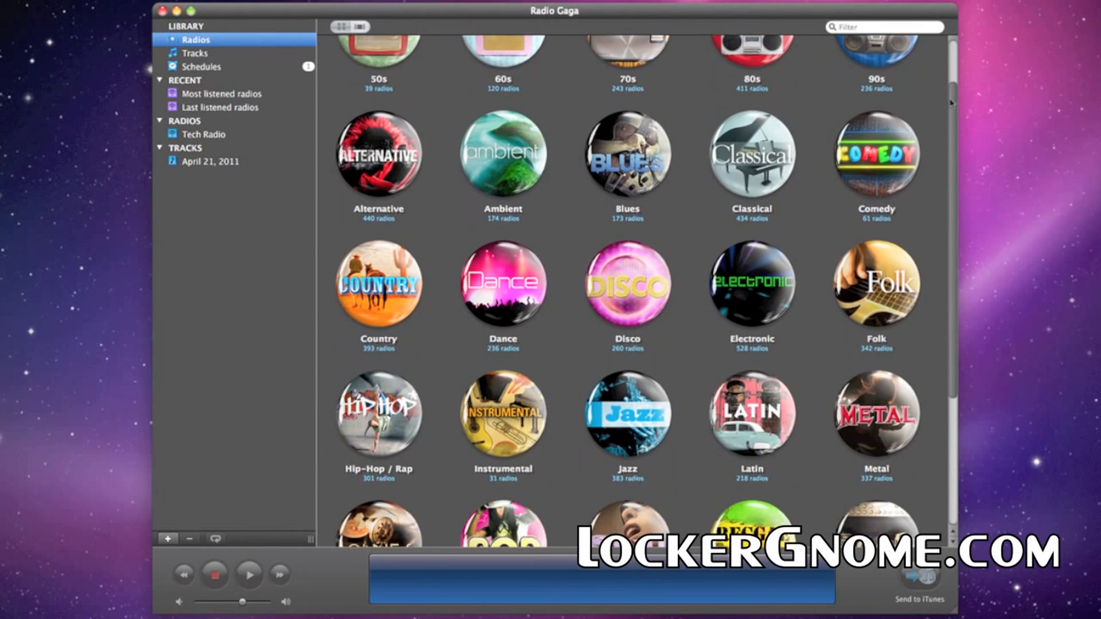
{"action": "scroll", "scroll_direction": "down", "scroll_amount": 3}
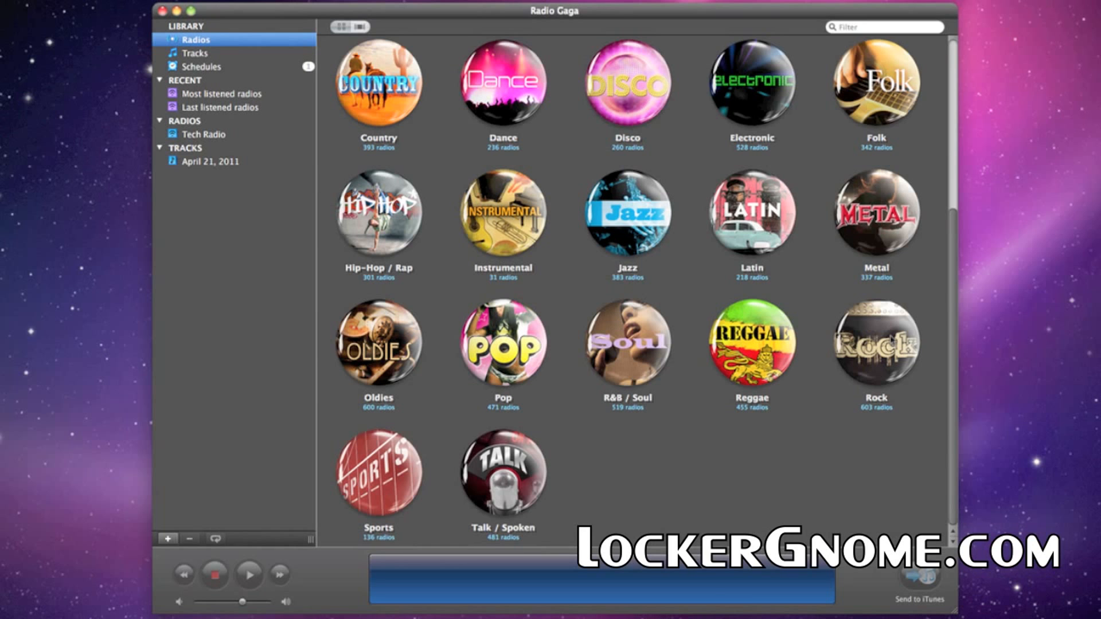
{"action": "left_click", "coordinate": [202, 82]}
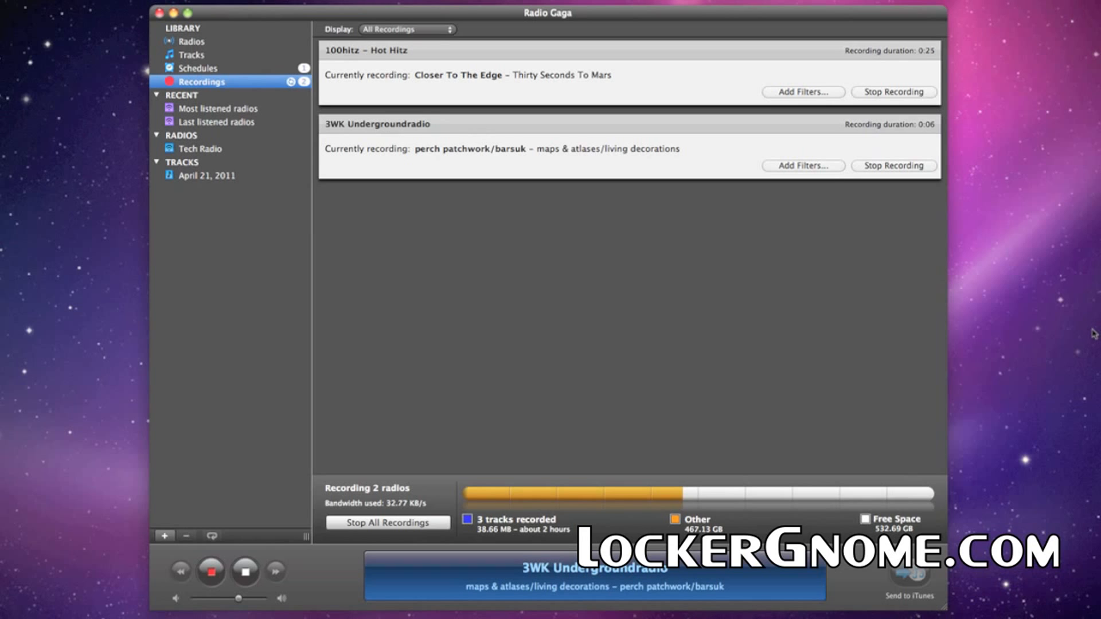
Select the recorded track 'Fill It Up Again' and send it to iTunes.
{"action": "left_click", "coordinate": [179, 52]}
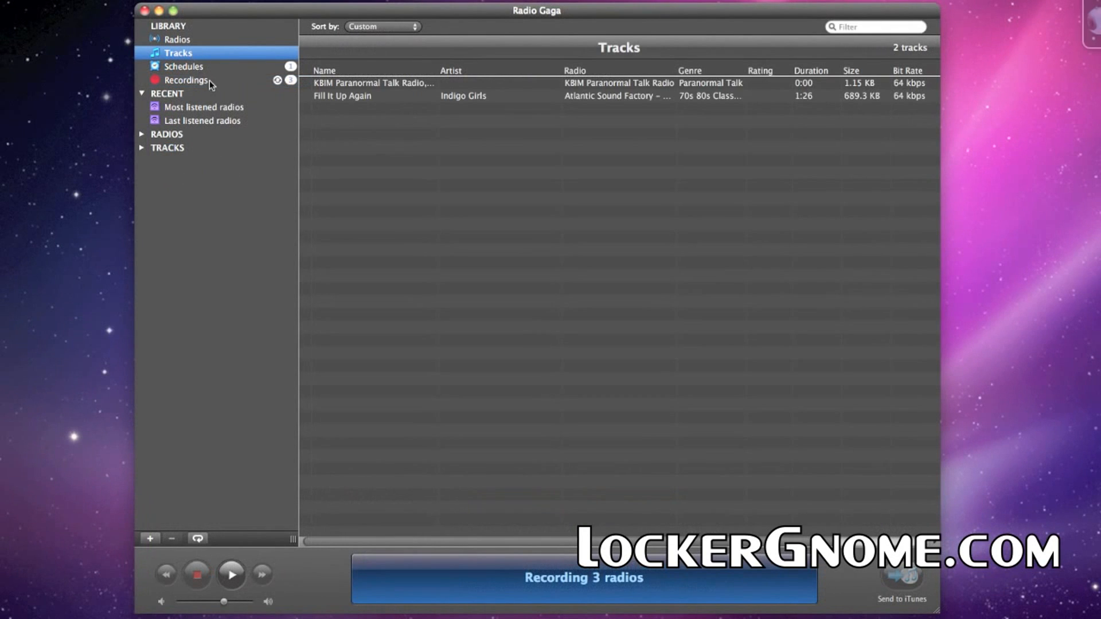
{"action": "mouse_move", "coordinate": [384, 106]}
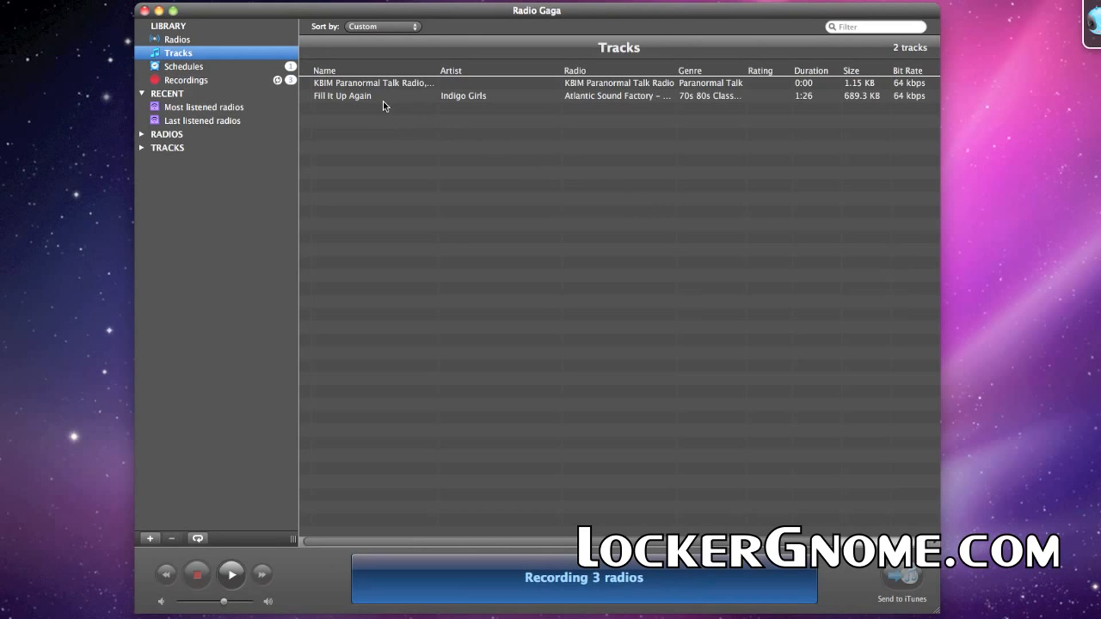
{"action": "left_click", "coordinate": [372, 96]}
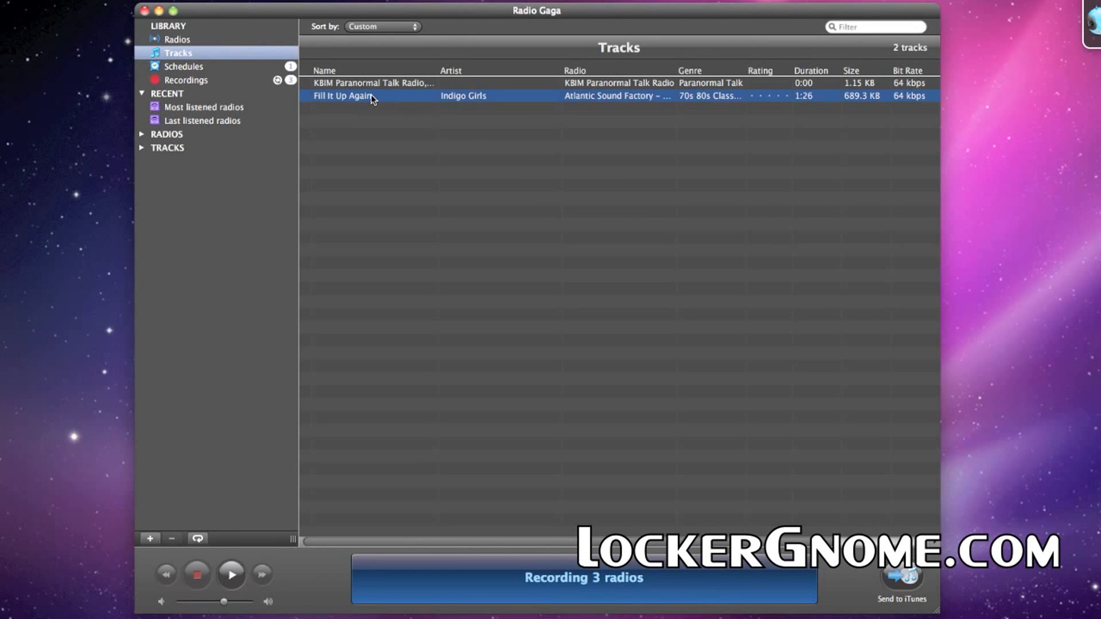
{"action": "right_click", "coordinate": [372, 96]}
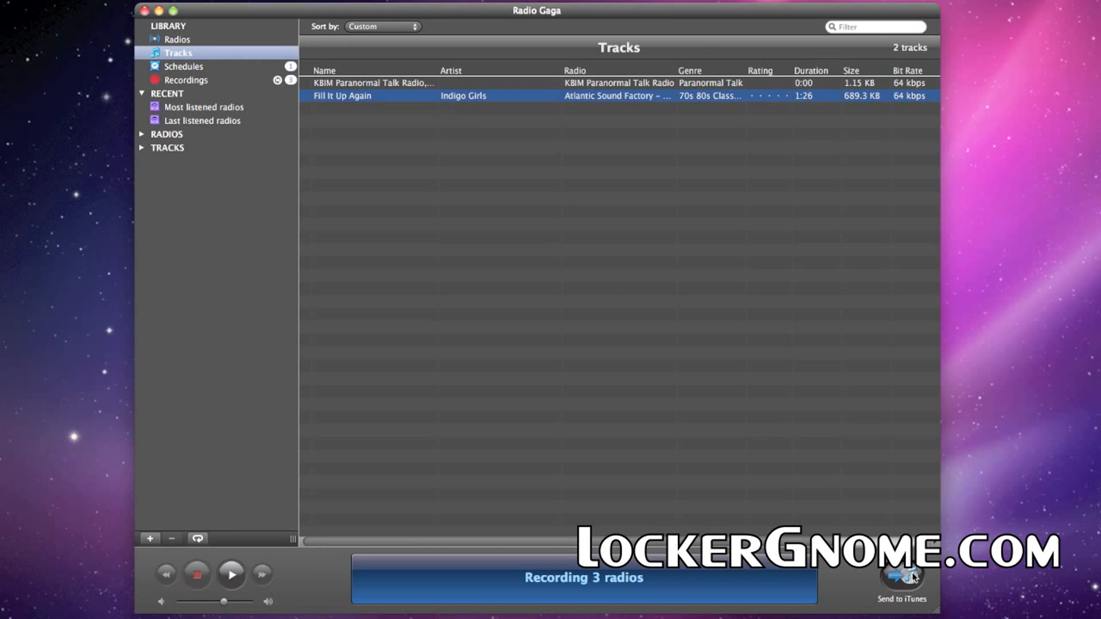
{"action": "left_click", "coordinate": [177, 39]}
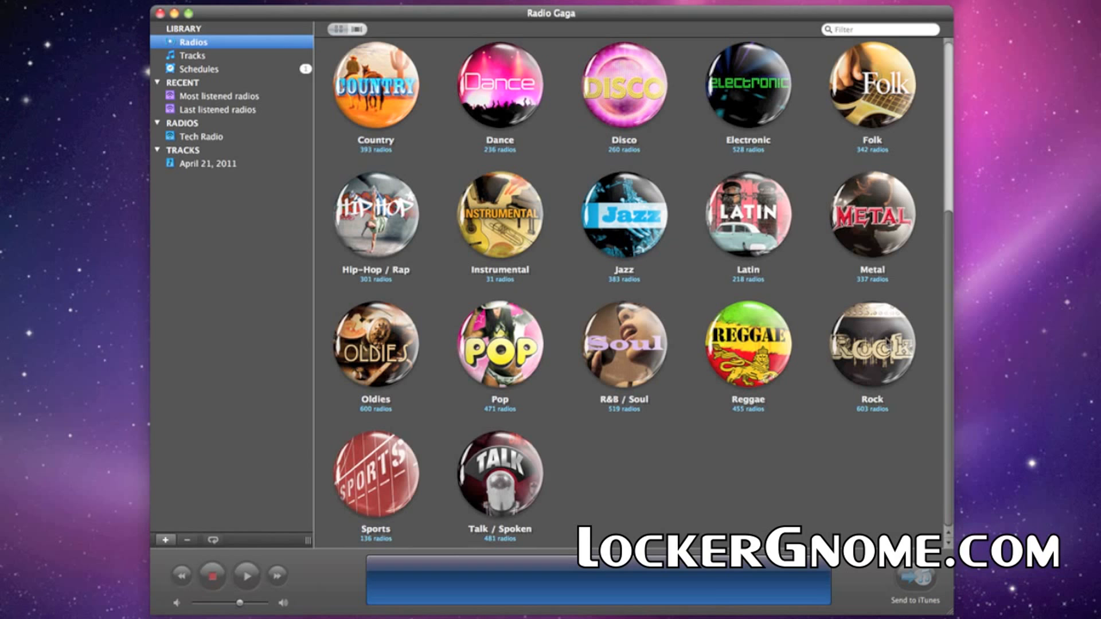
Show the Rock genre as a detailed list, then return to all genres and scroll down.
{"action": "left_click", "coordinate": [871, 344]}
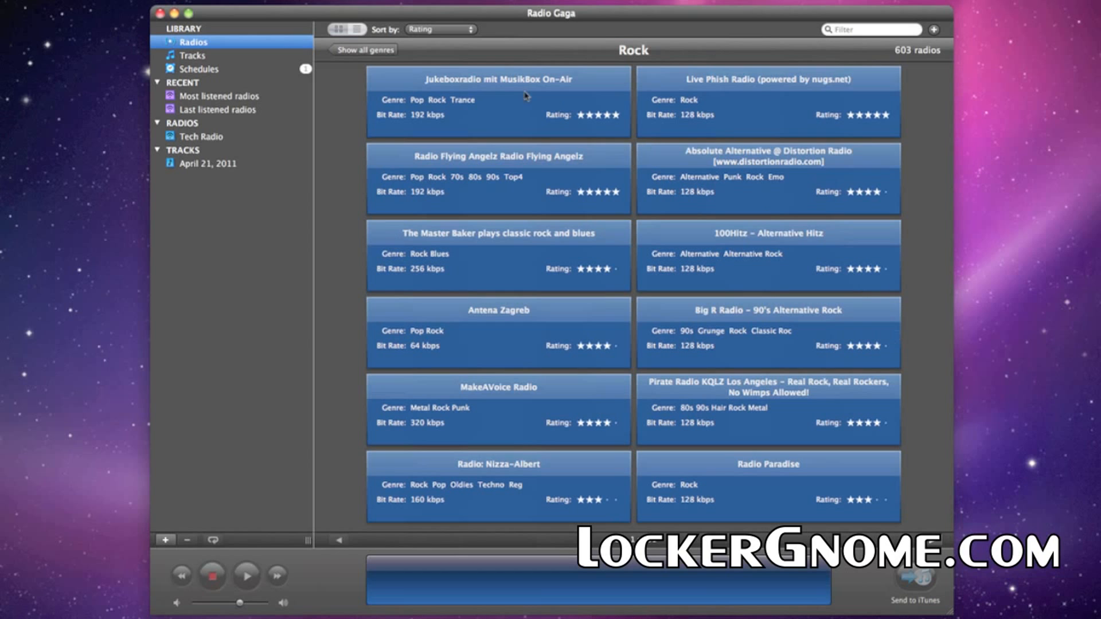
{"action": "left_click", "coordinate": [357, 29]}
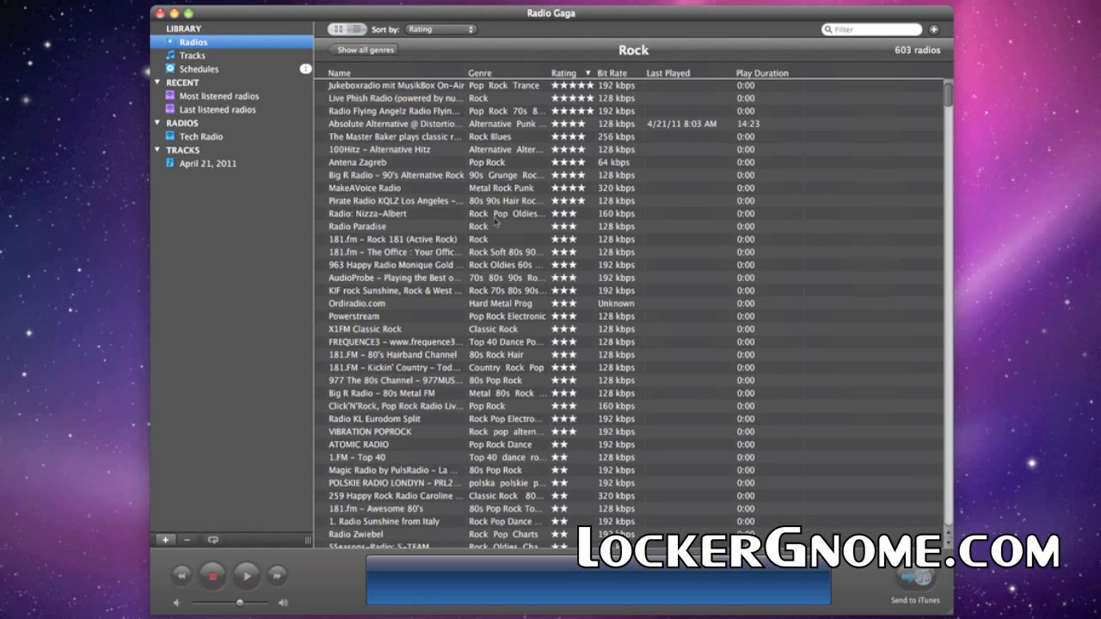
{"action": "mouse_move", "coordinate": [414, 141]}
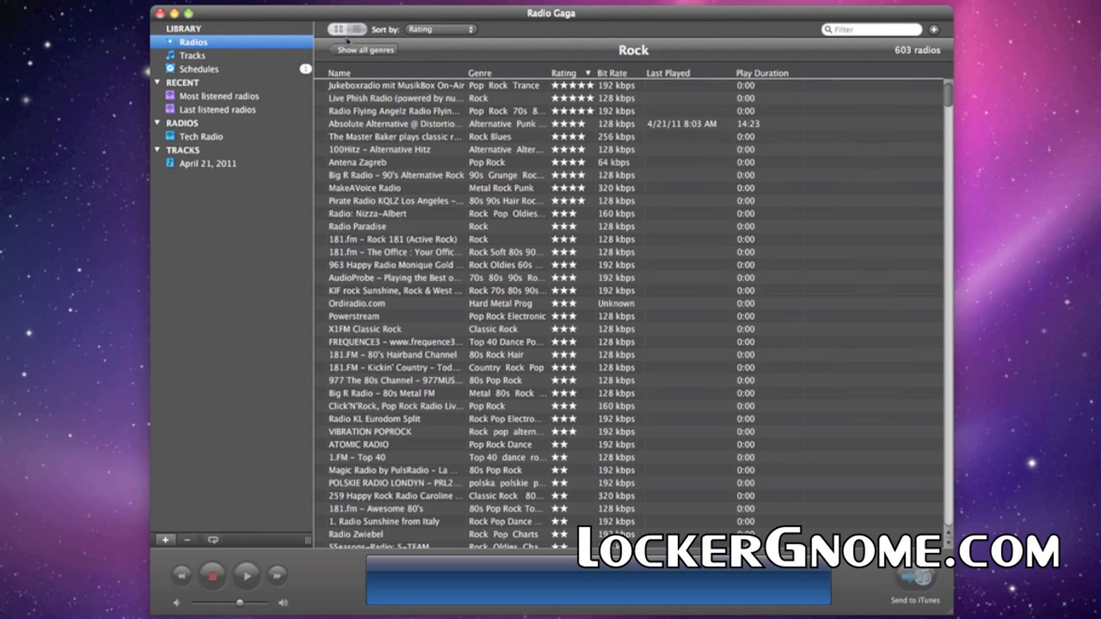
{"action": "left_click", "coordinate": [365, 50]}
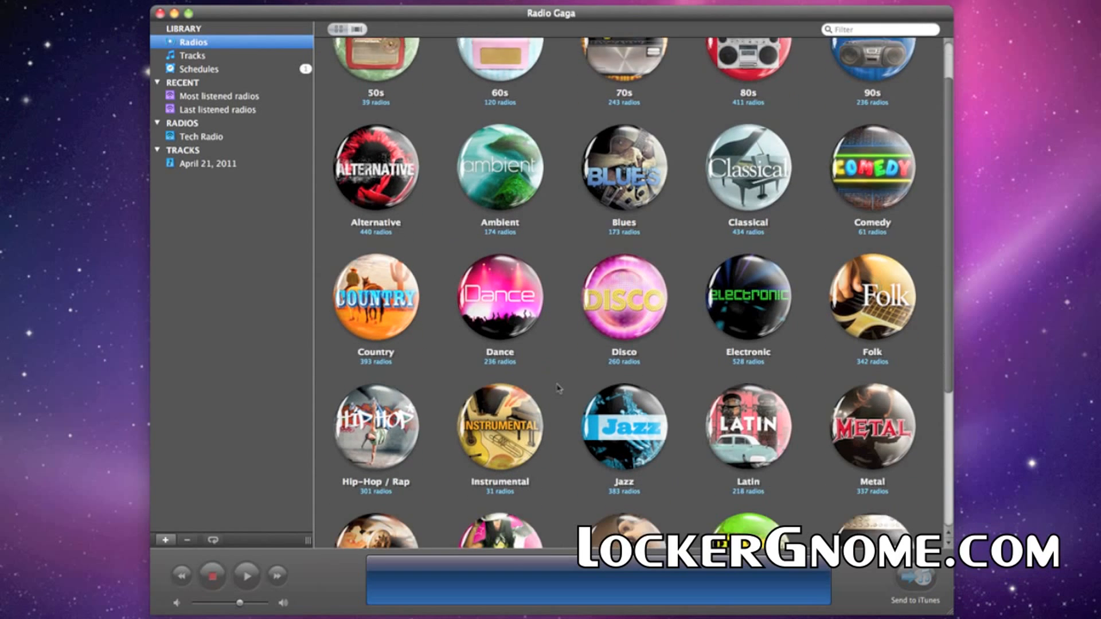
{"action": "scroll", "scroll_direction": "down", "scroll_amount": 3}
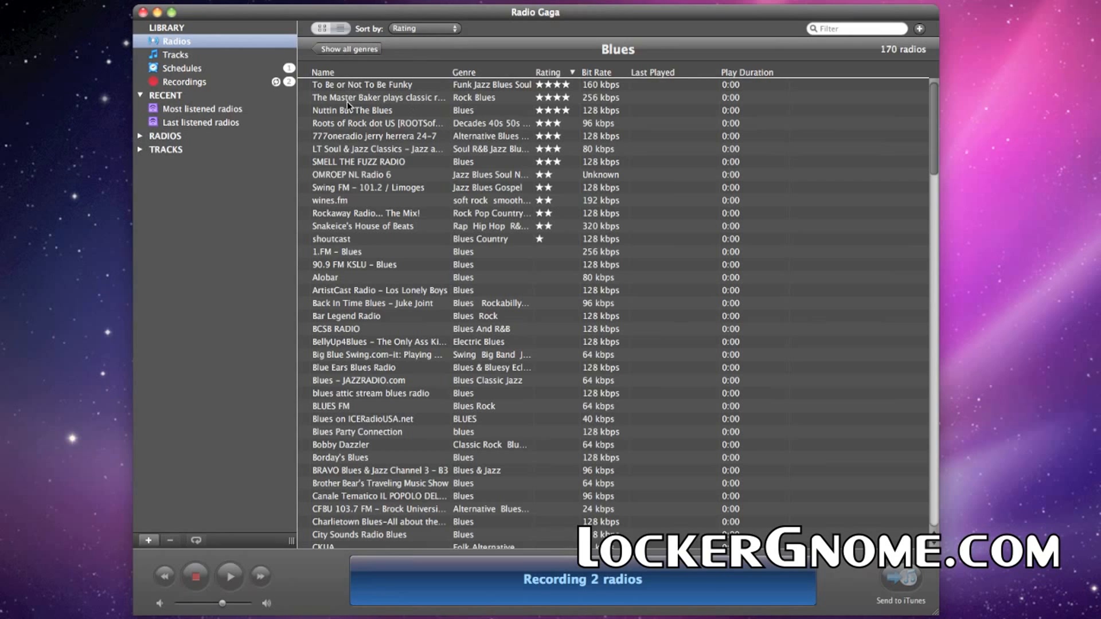
{"action": "mouse_move", "coordinate": [329, 119]}
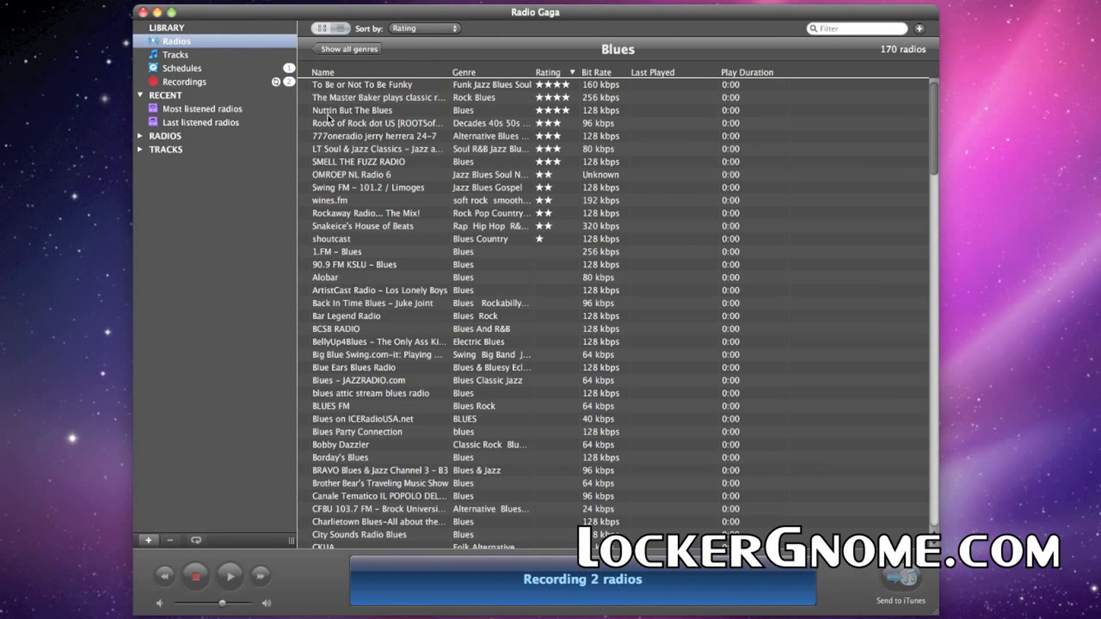
Record Nuttin But The Blues with the filter Artist contains 'Stevie Ray Vaughan'.
{"action": "right_click", "coordinate": [353, 110]}
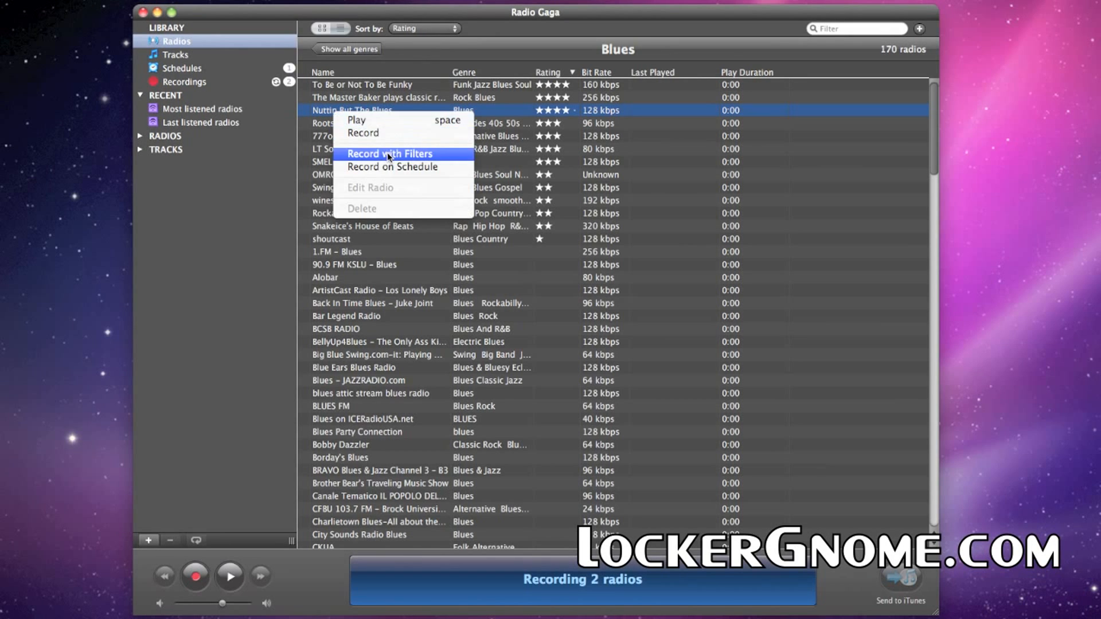
{"action": "left_click", "coordinate": [390, 153]}
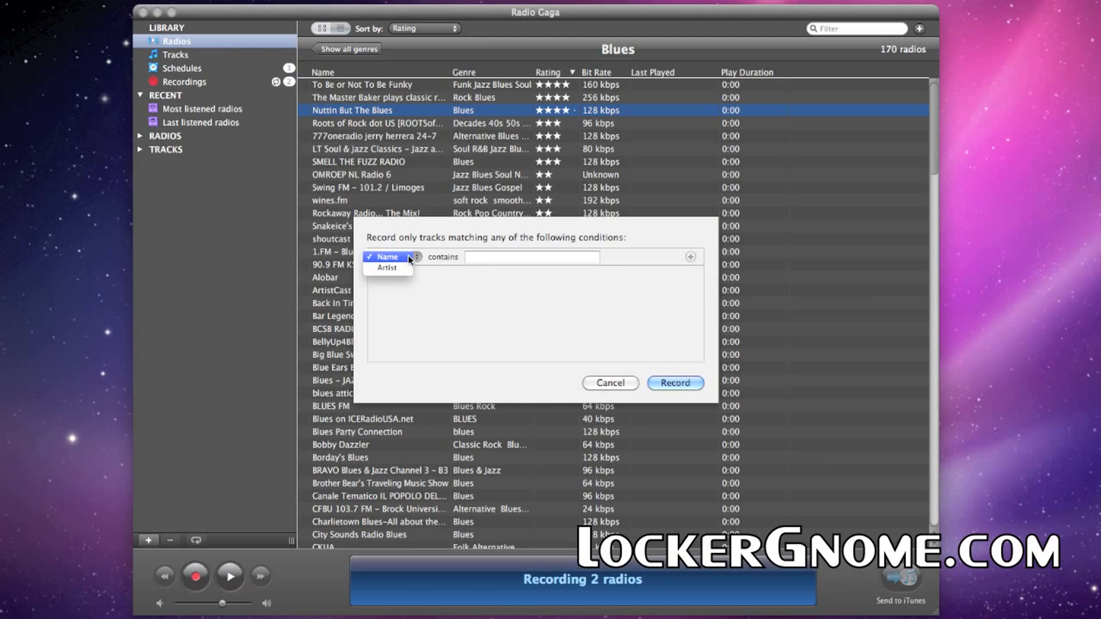
{"action": "left_click", "coordinate": [387, 268]}
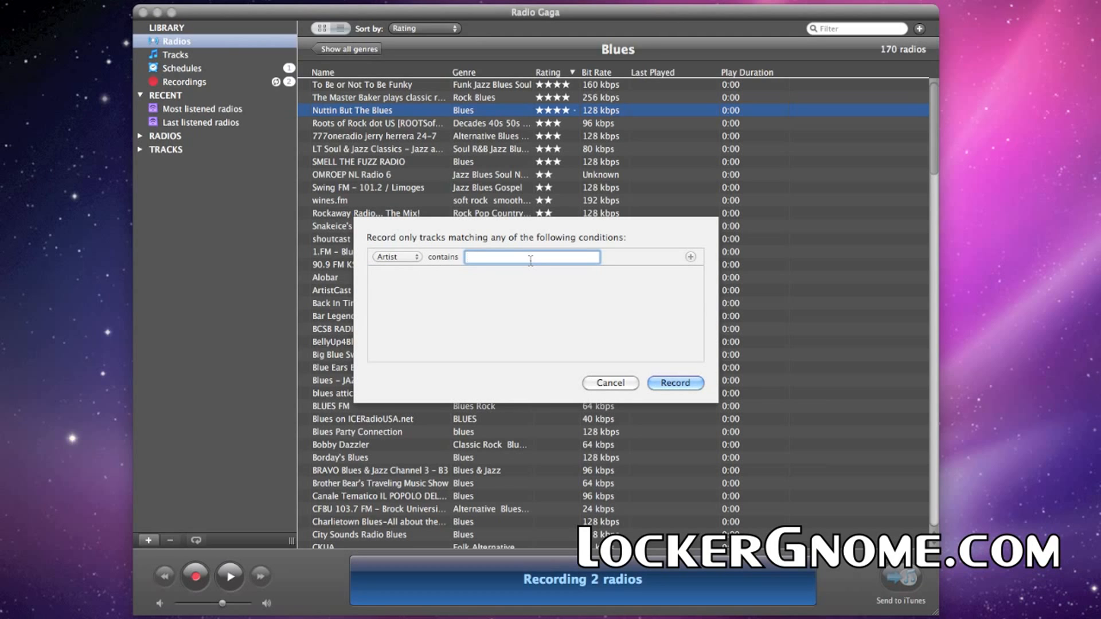
{"action": "type", "text": "Stevie Ray"}
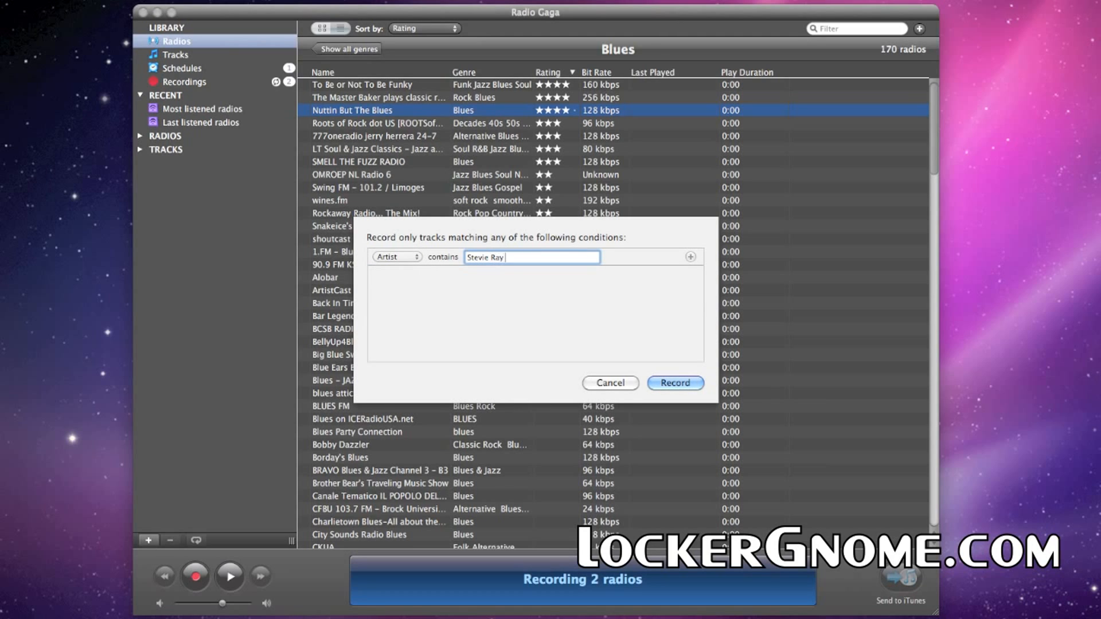
{"action": "type", "text": "Vaughan"}
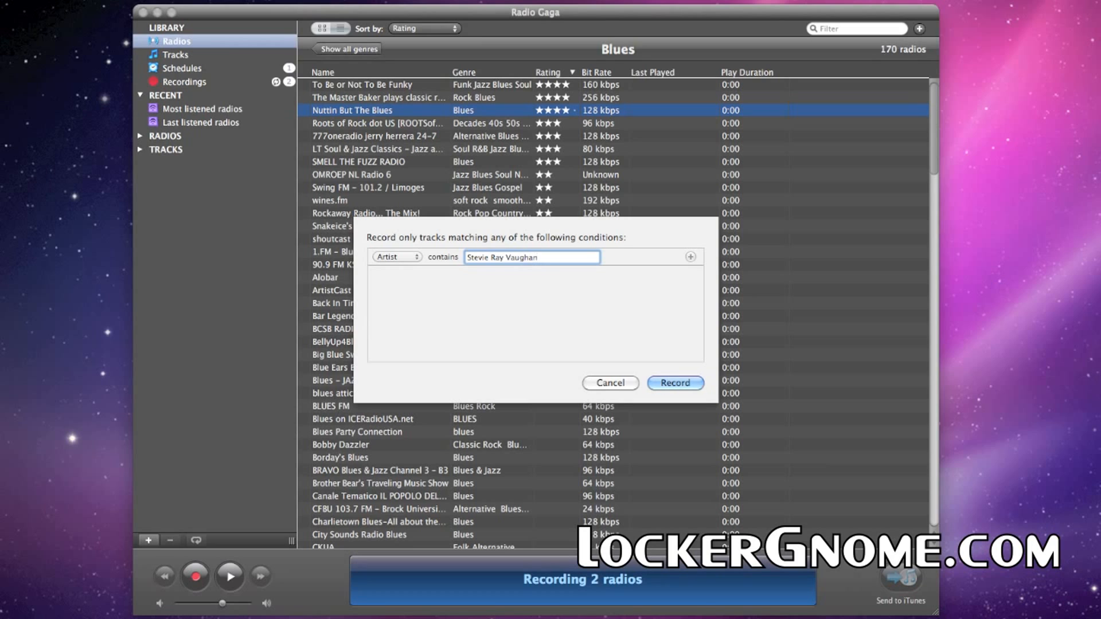
{"action": "left_click", "coordinate": [674, 382]}
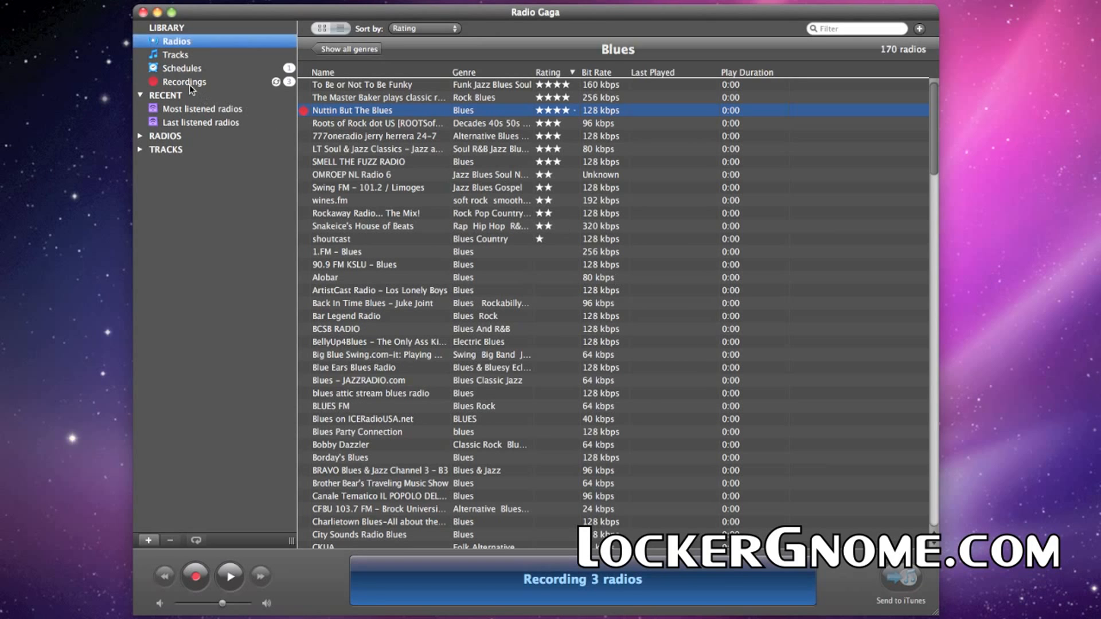
Check the three current recordings, then go back to the radio genre catalogue.
{"action": "left_click", "coordinate": [186, 82]}
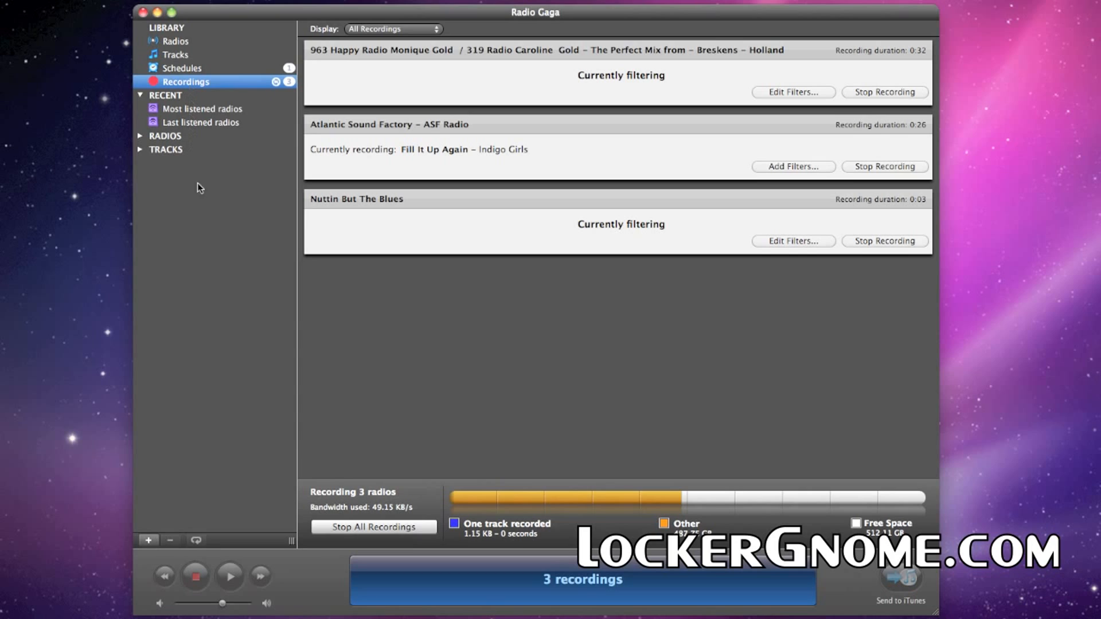
{"action": "mouse_move", "coordinate": [801, 439]}
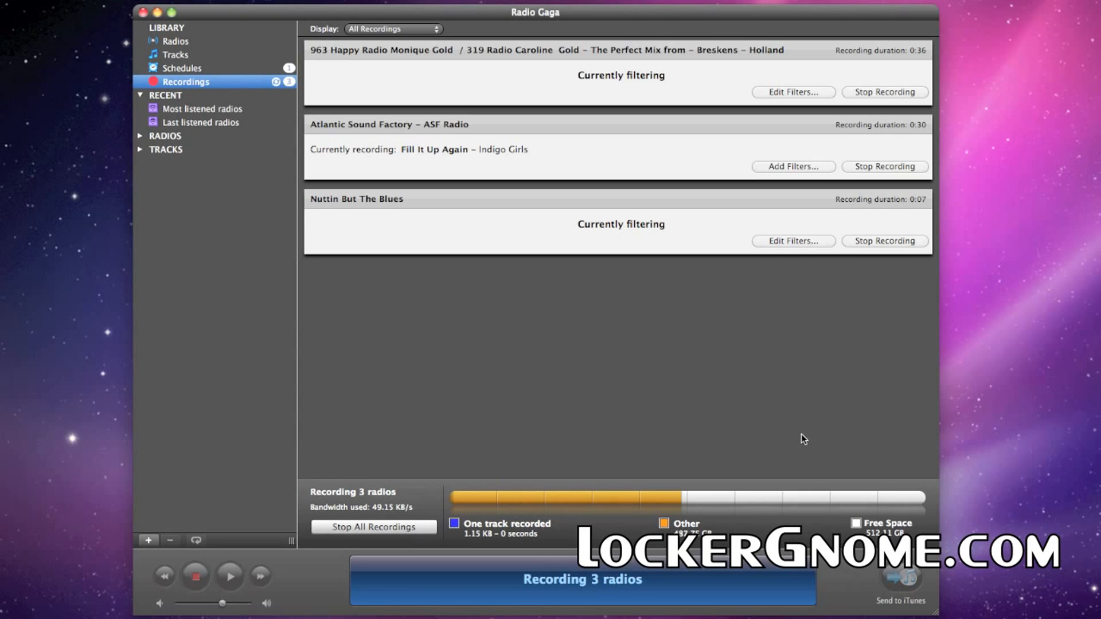
{"action": "mouse_move", "coordinate": [355, 159]}
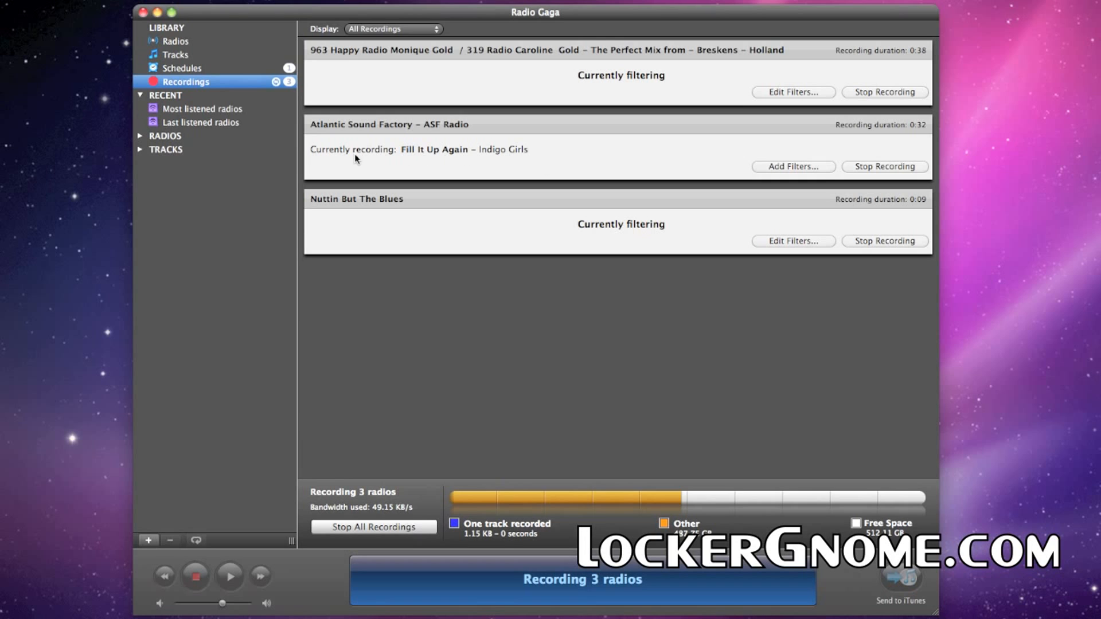
{"action": "left_click", "coordinate": [176, 41]}
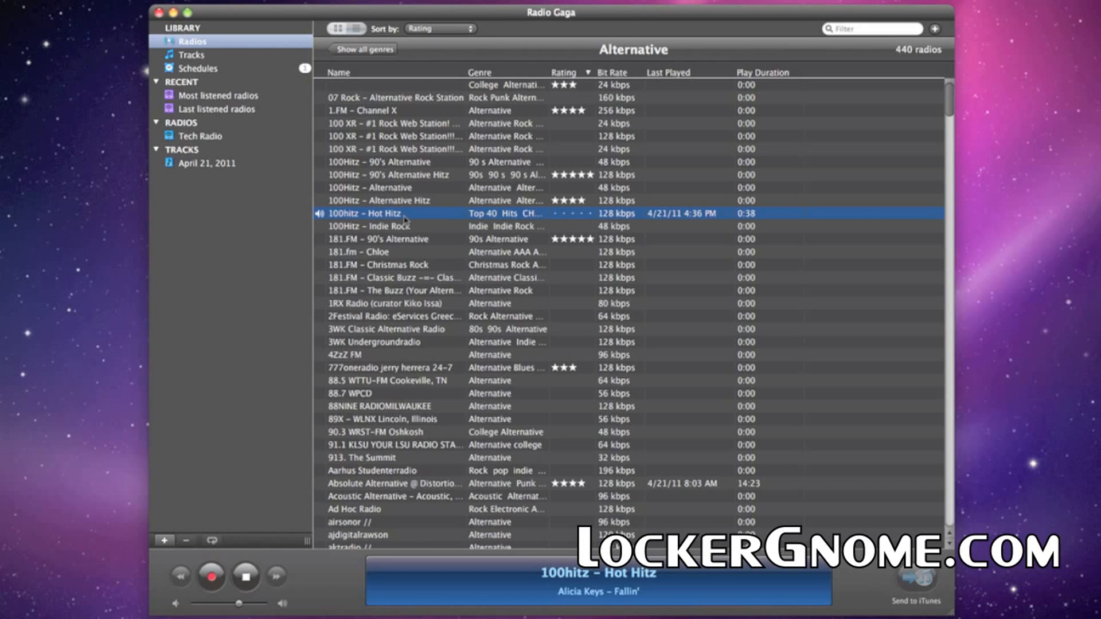
Set Mission Control and Ministry of Sound schedules to 10:00 PM, Ministry 90 minutes, both enabled.
{"action": "left_click", "coordinate": [191, 68]}
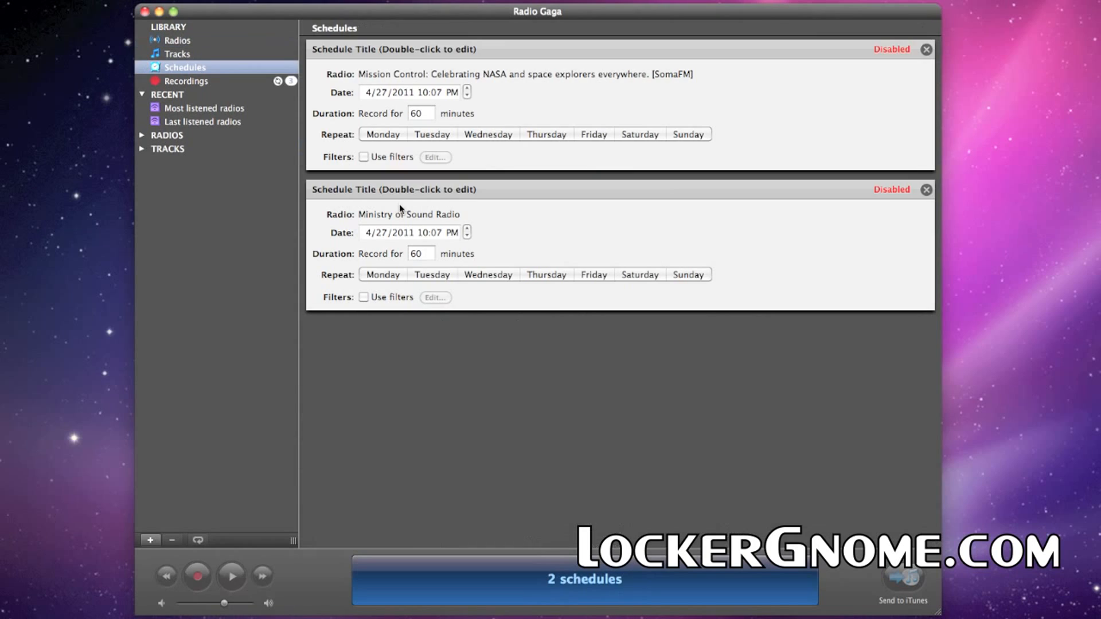
{"action": "mouse_move", "coordinate": [450, 100]}
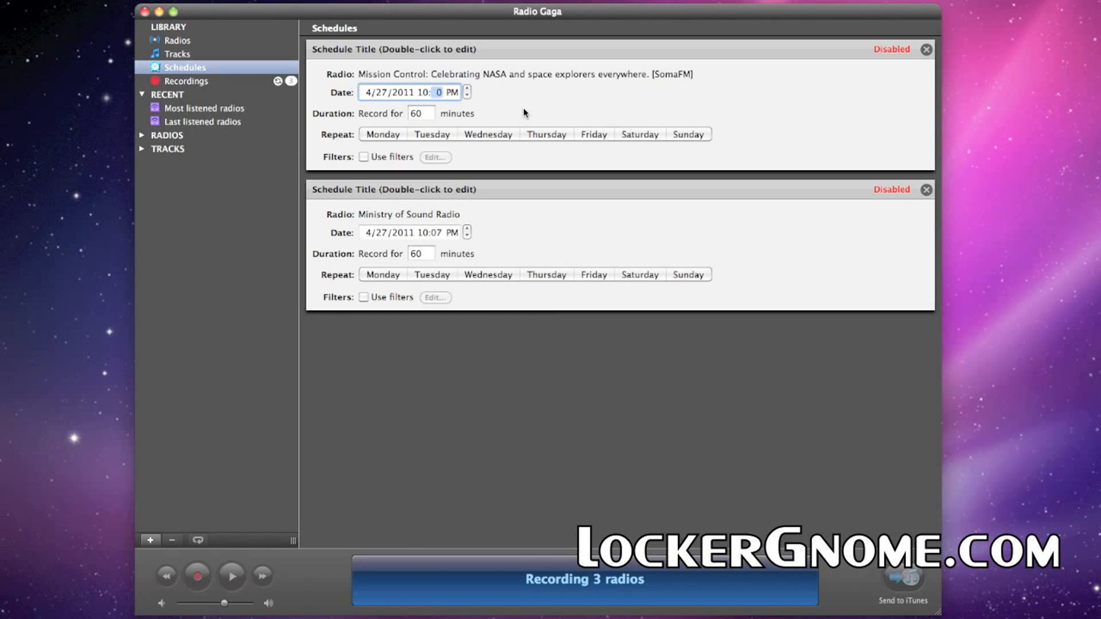
{"action": "left_click", "coordinate": [382, 134]}
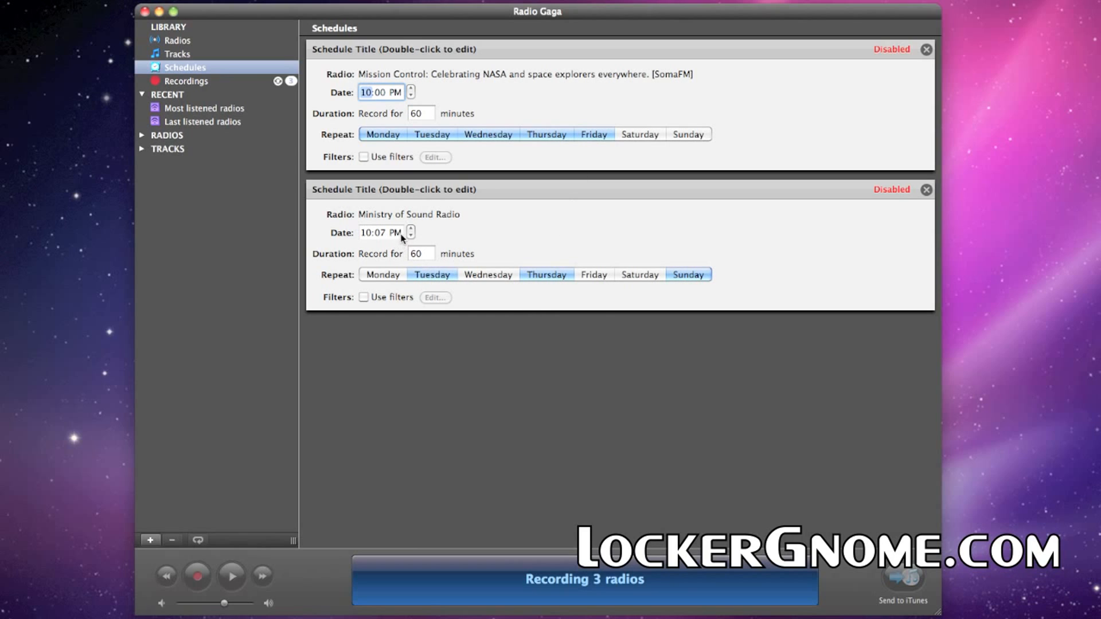
{"action": "left_click", "coordinate": [381, 232]}
{"action": "type", "text": "0"}
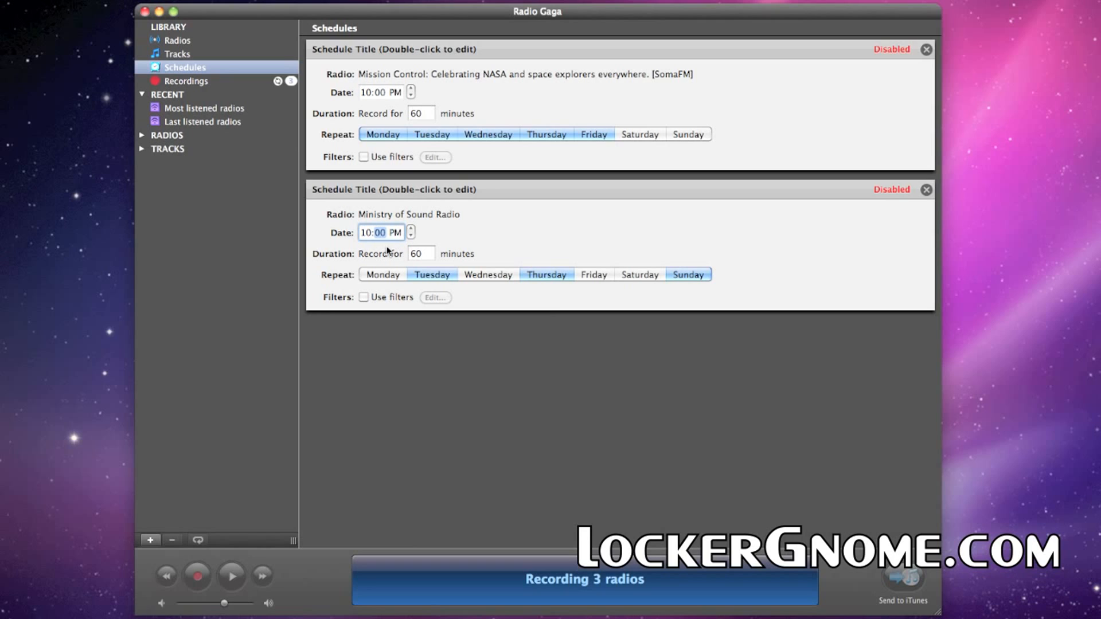
{"action": "type", "text": "90"}
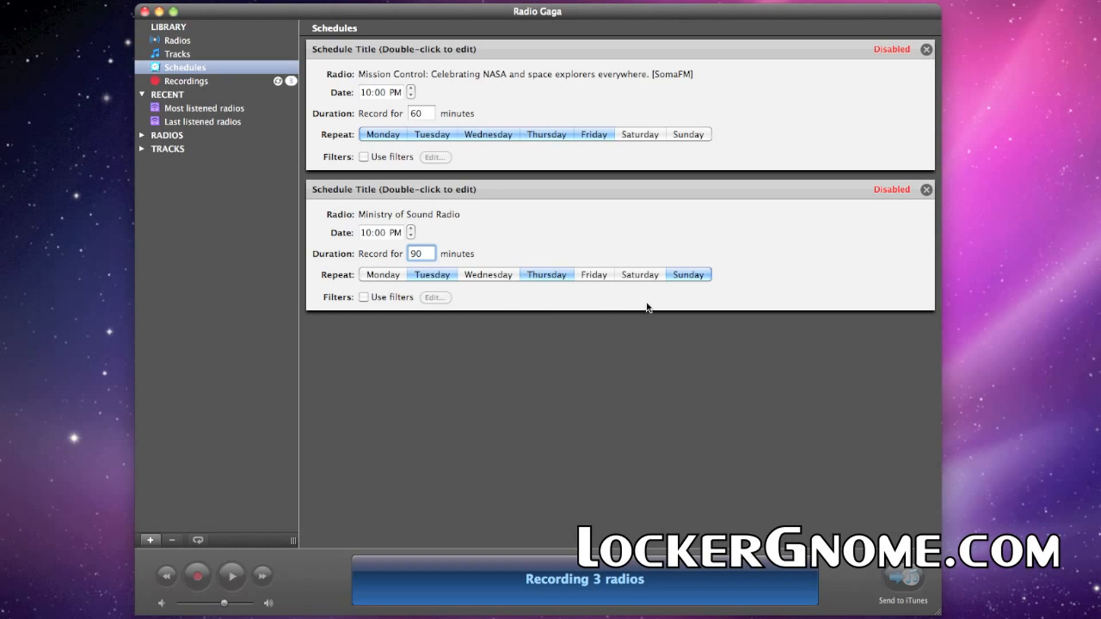
{"action": "left_click", "coordinate": [892, 190]}
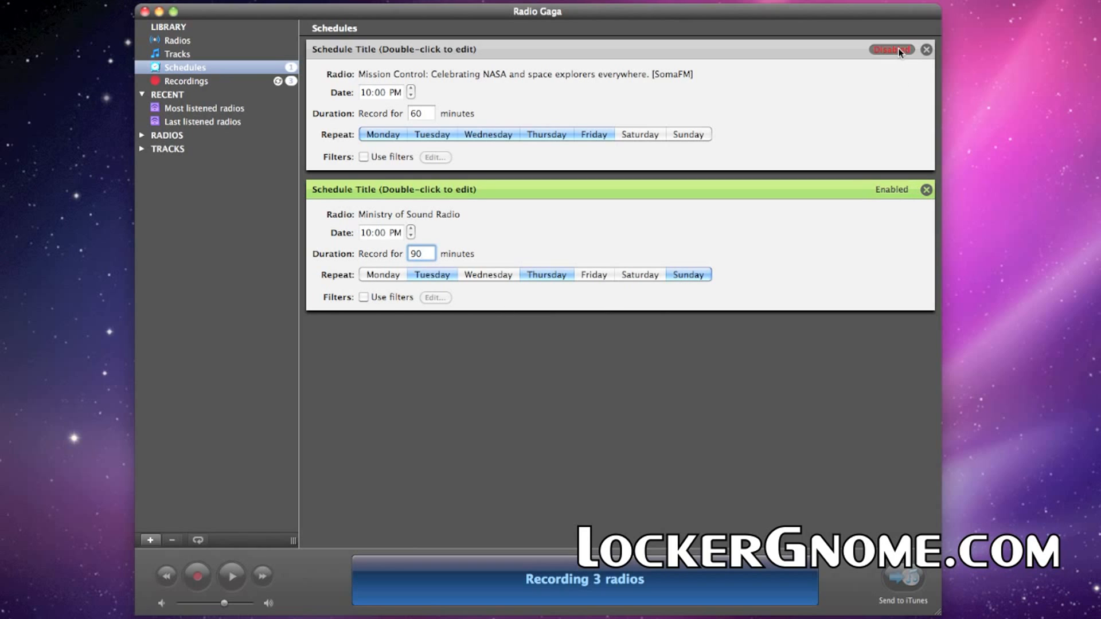
{"action": "left_click", "coordinate": [892, 49]}
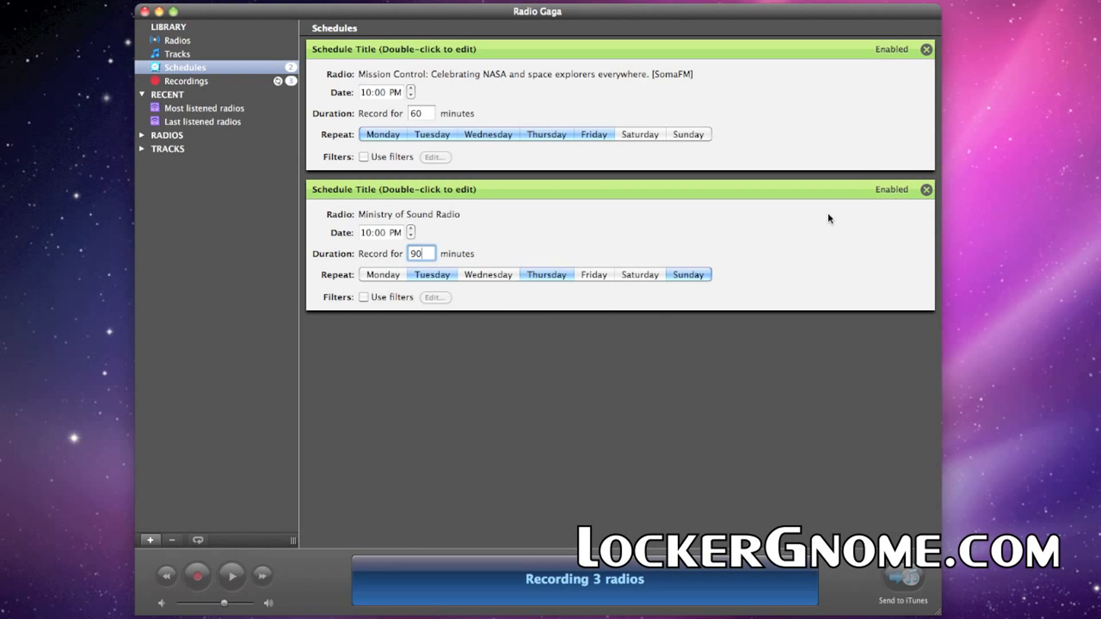
{"action": "mouse_move", "coordinate": [486, 454]}
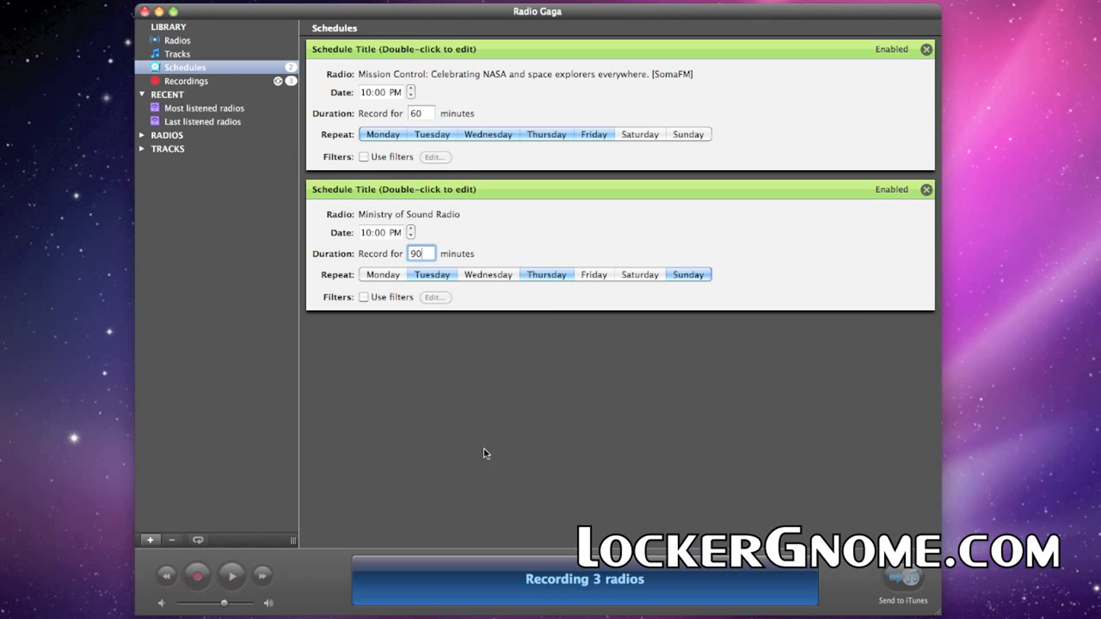
{"action": "mouse_move", "coordinate": [225, 246]}
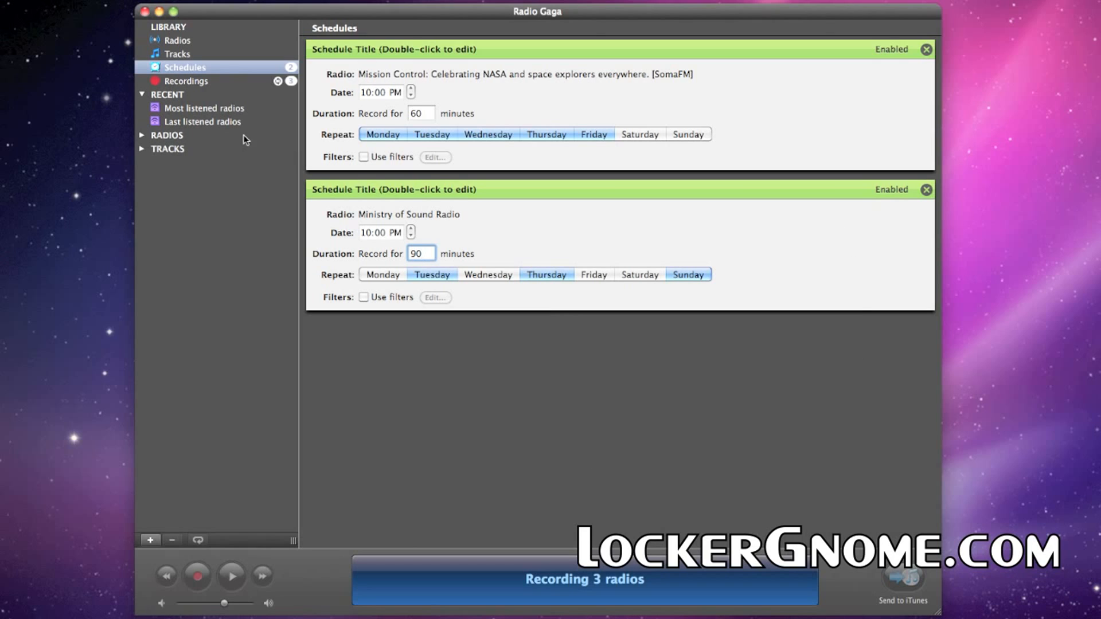
Inspect Atlantic Sound Factory's recording filters without changes, then open the MacLegion bundle page.
{"action": "left_click", "coordinate": [187, 81]}
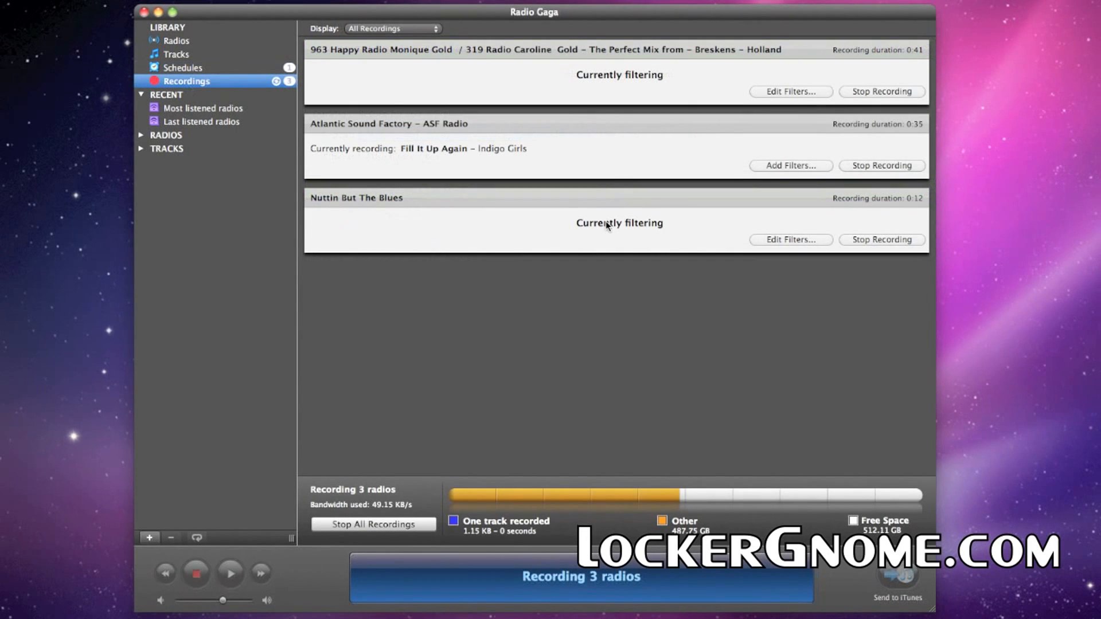
{"action": "mouse_move", "coordinate": [679, 397]}
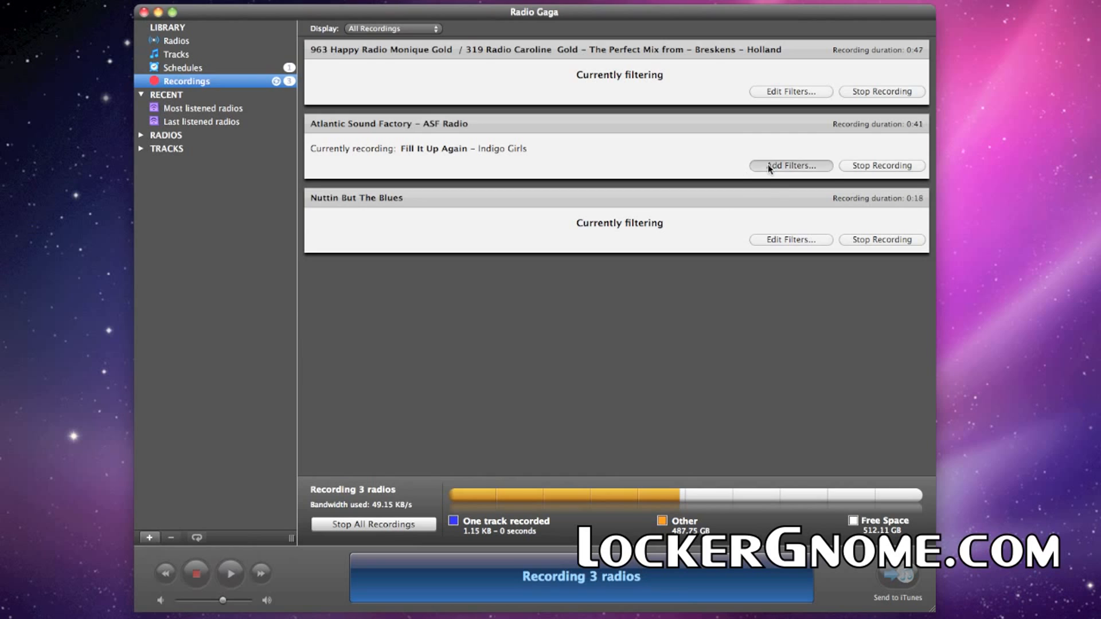
{"action": "left_click", "coordinate": [789, 165]}
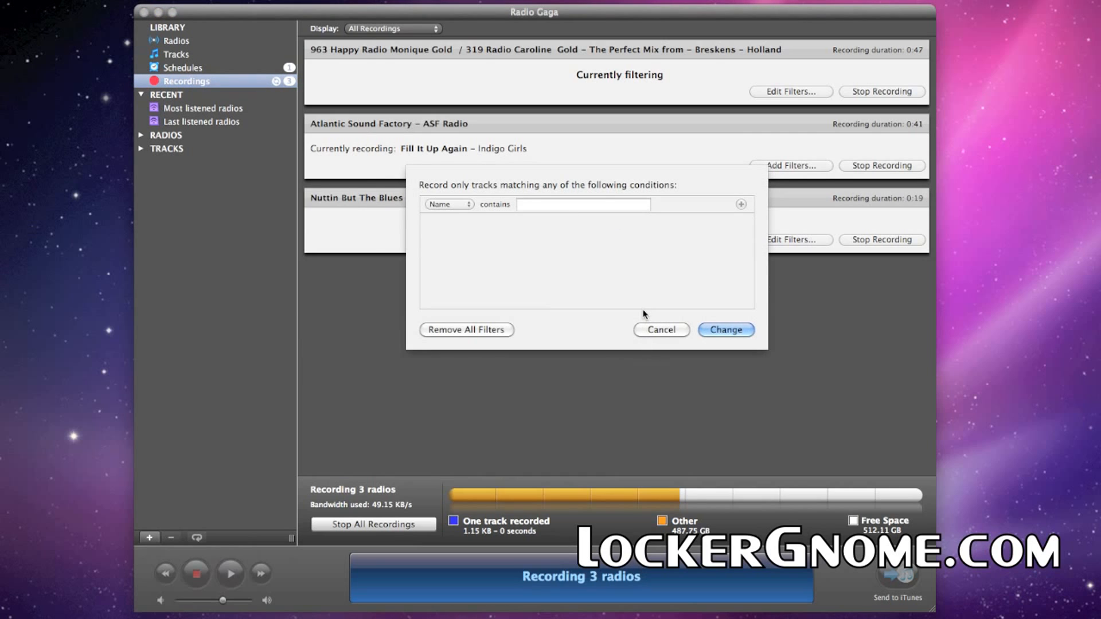
{"action": "left_click", "coordinate": [726, 330]}
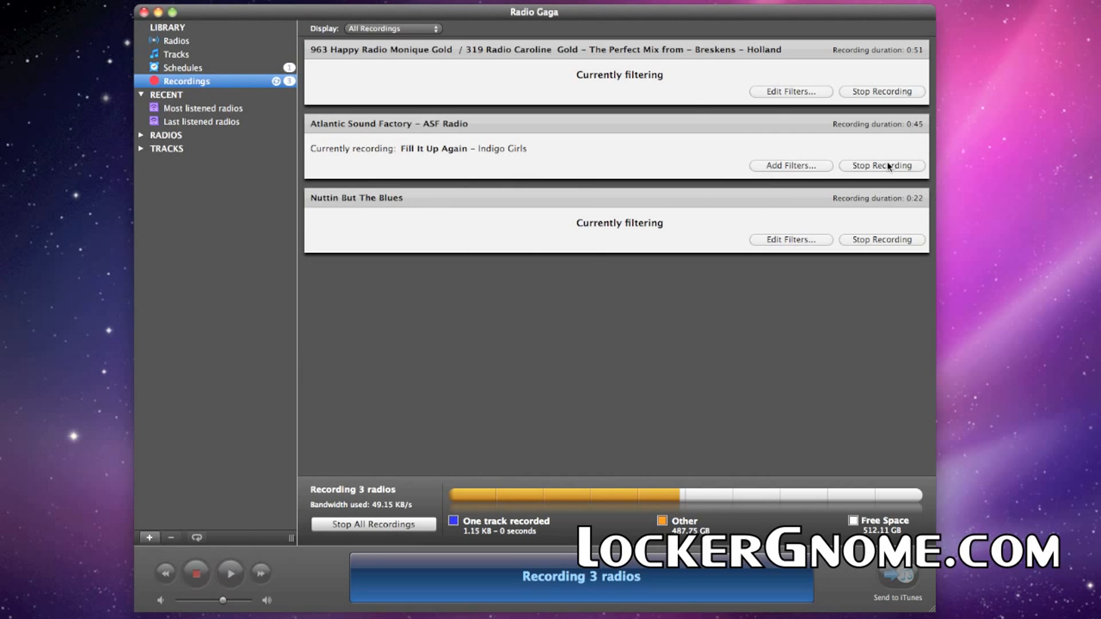
{"action": "mouse_move", "coordinate": [190, 59]}
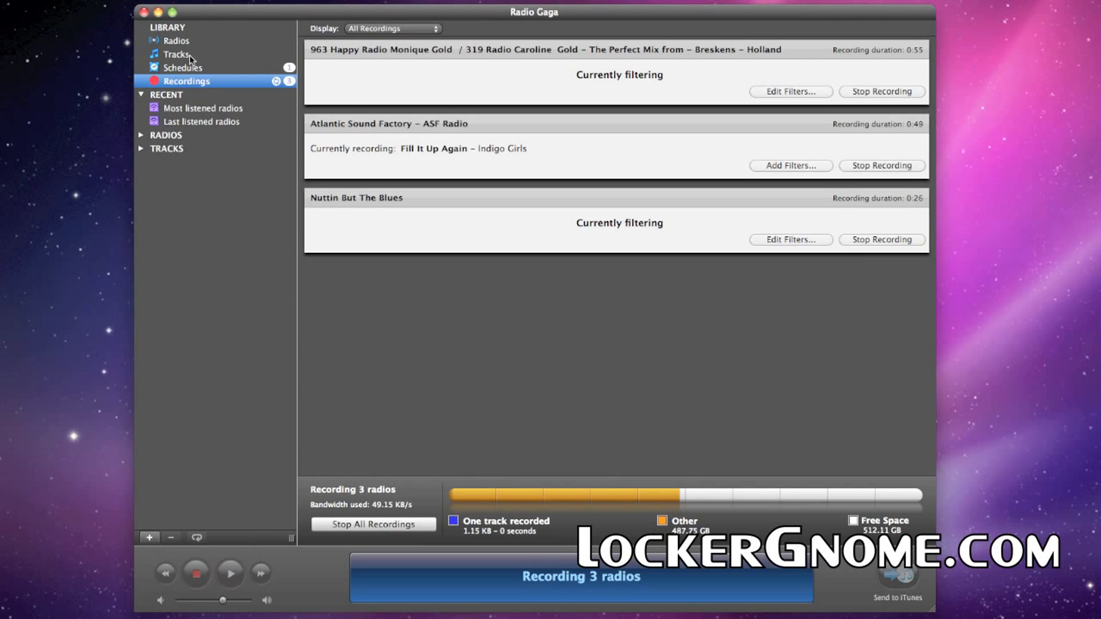
{"action": "left_click", "coordinate": [176, 54]}
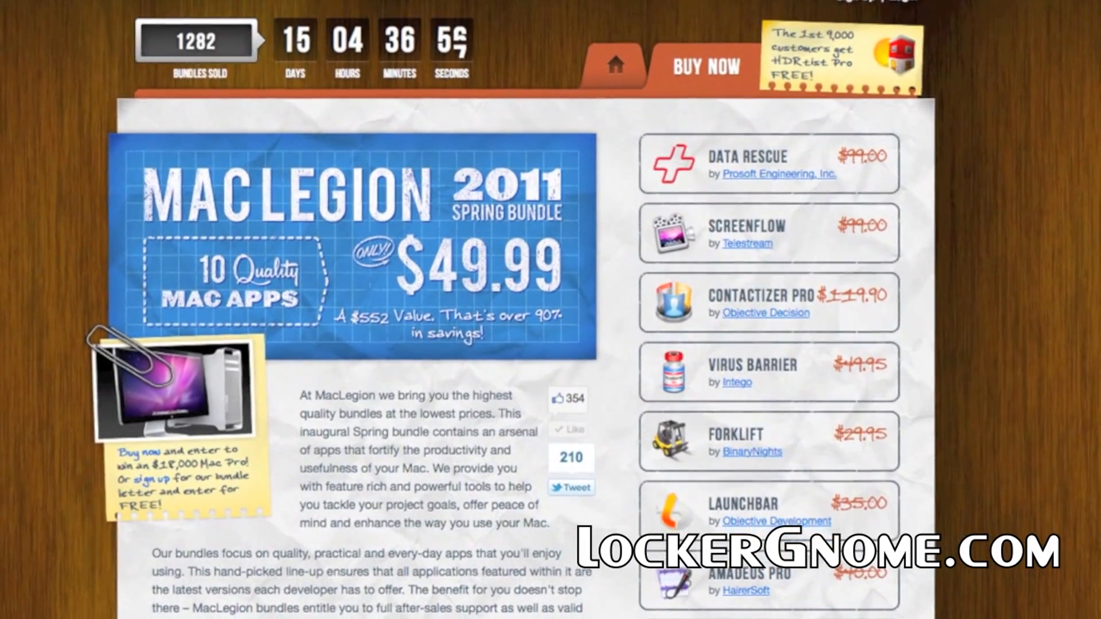
Scroll the MacLegion spring bundle page down to the included apps, through Radio Gaga and MacPilot.
{"action": "scroll", "scroll_direction": "down", "scroll_amount": 3}
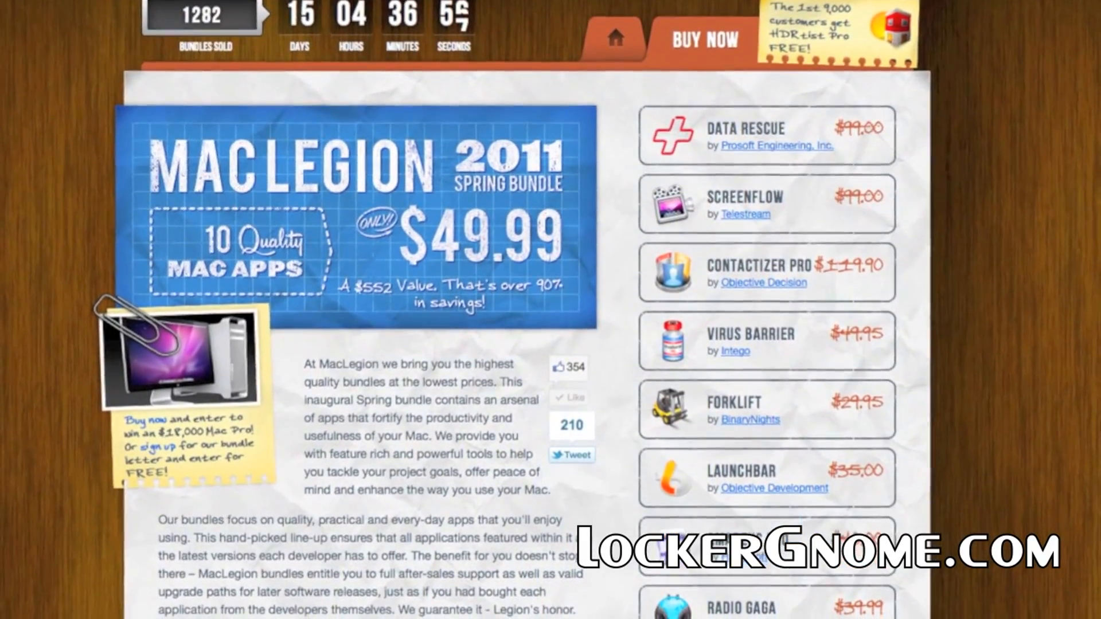
{"action": "scroll", "scroll_direction": "down", "scroll_amount": 3}
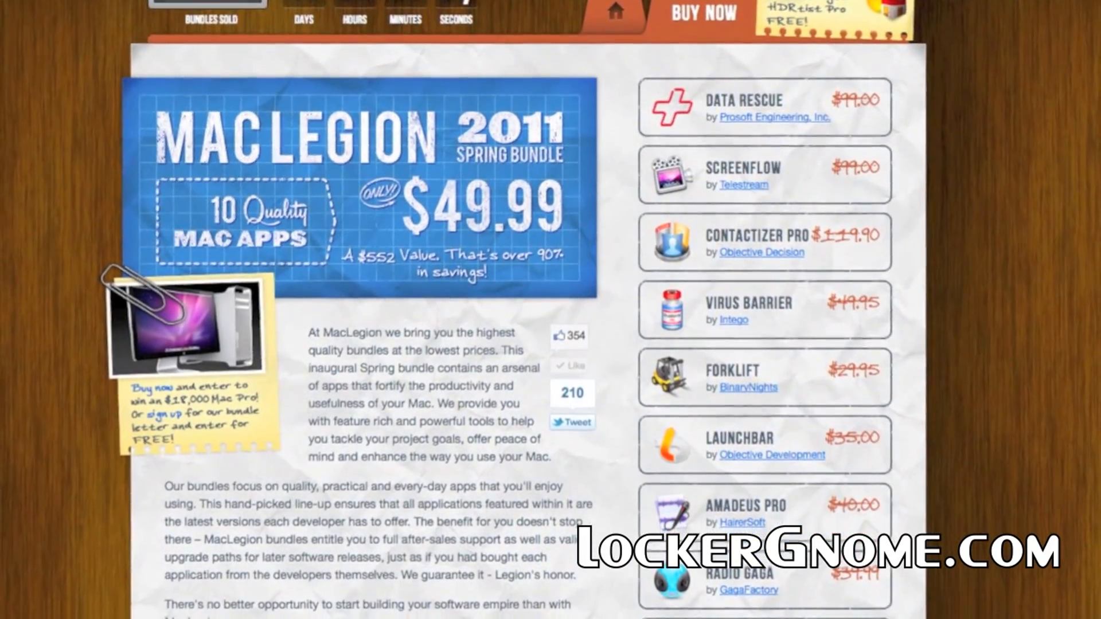
{"action": "scroll", "scroll_direction": "down", "scroll_amount": 3}
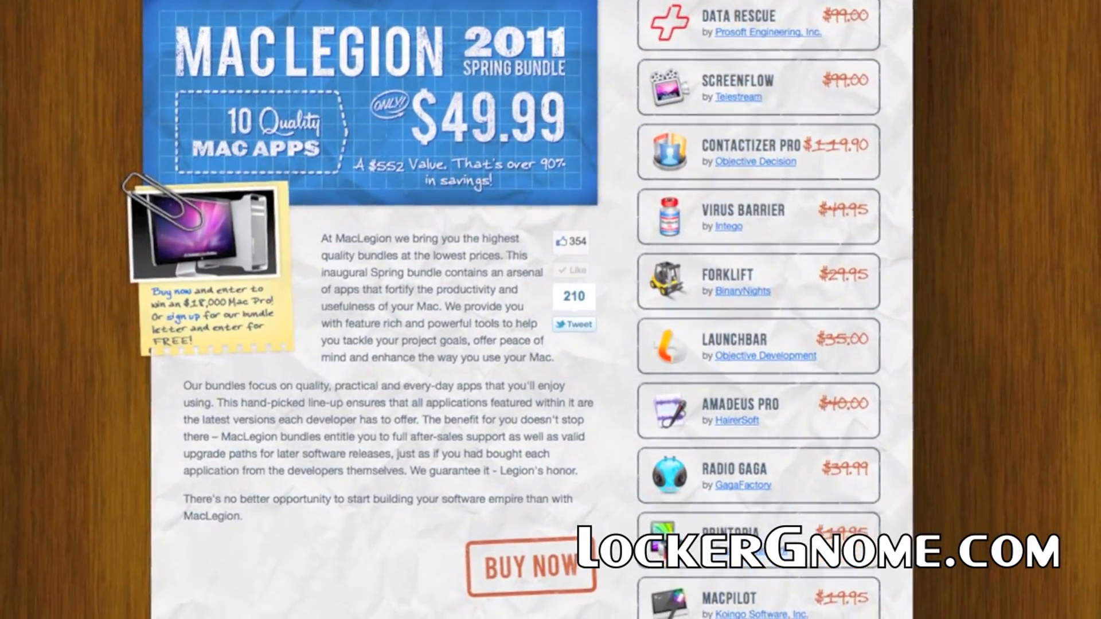
{"action": "scroll", "scroll_direction": "down", "scroll_amount": 3}
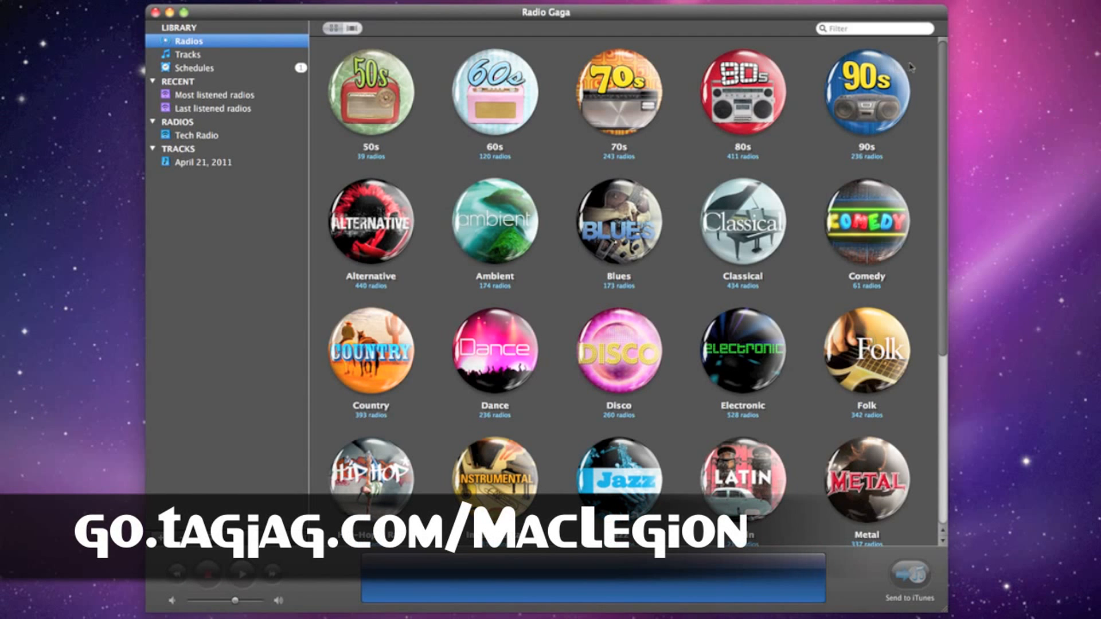
Scroll the genre grid down to the final genres, Sports and Talk / Spoken.
{"action": "scroll", "scroll_direction": "down", "scroll_amount": 3}
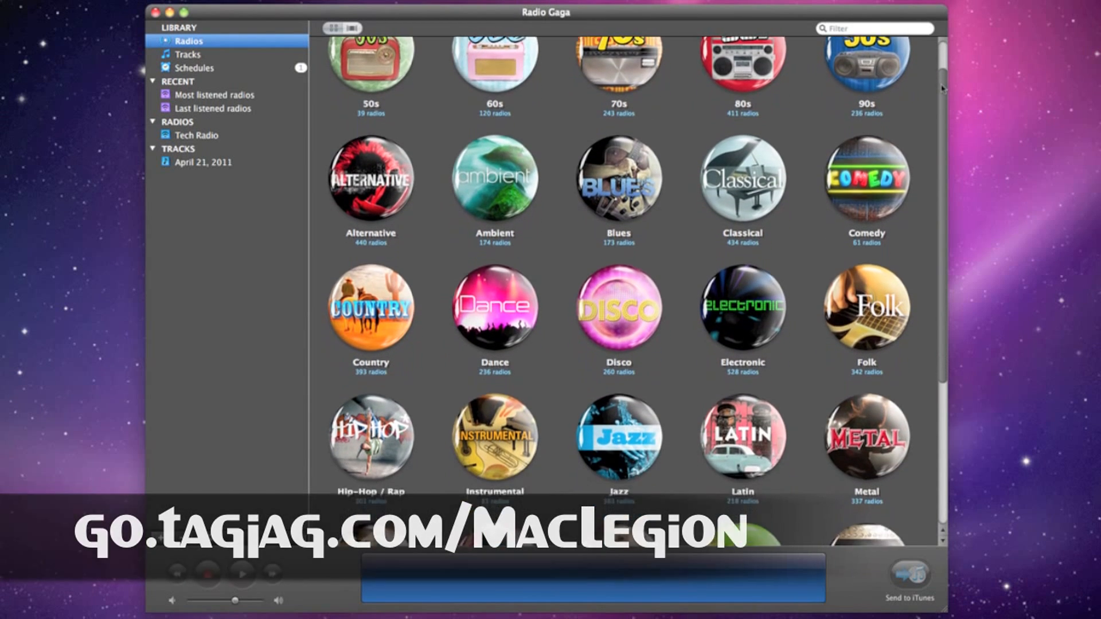
{"action": "scroll", "scroll_direction": "down", "scroll_amount": 3}
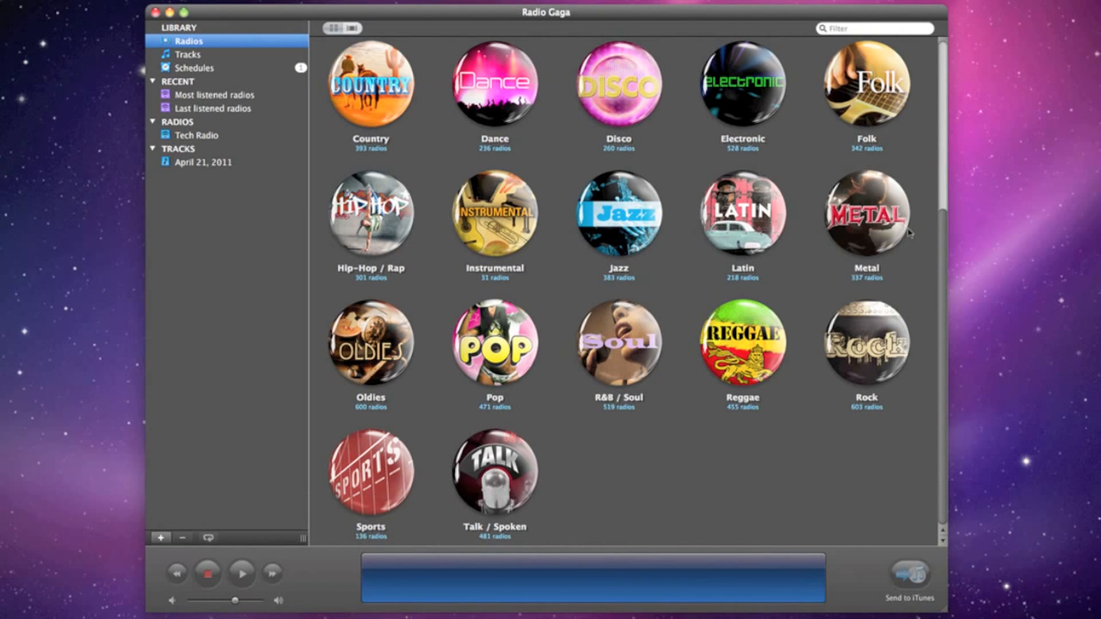
{"action": "mouse_move", "coordinate": [882, 349]}
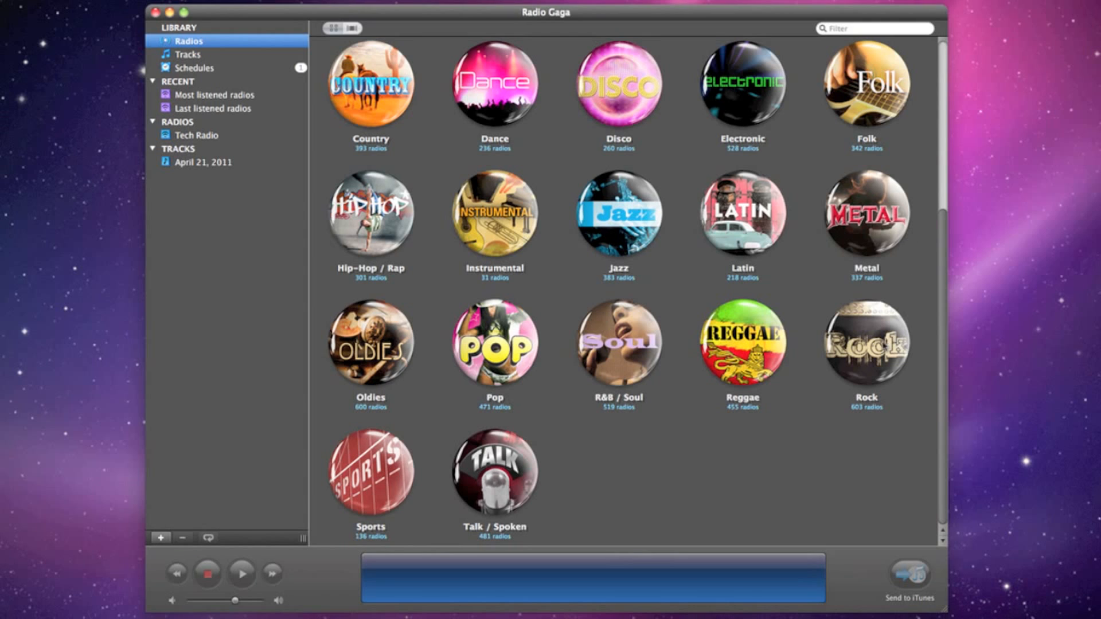